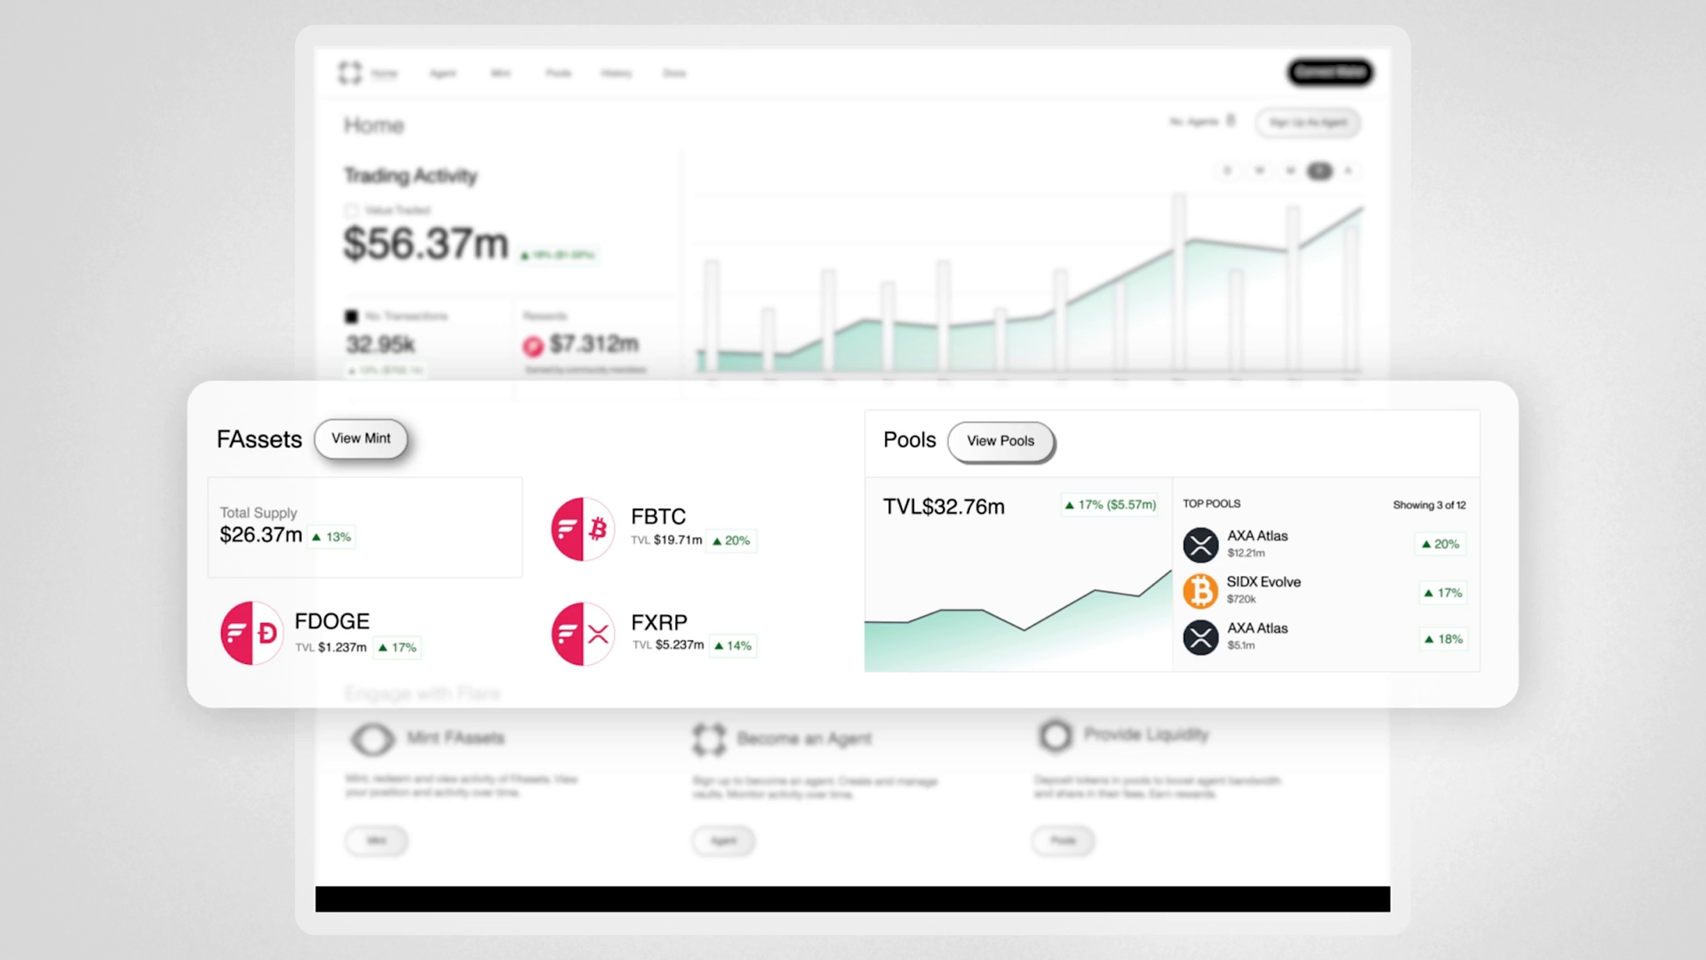
Connect a wallet from the top-right Connect Wallet button.
left_click(1328, 72)
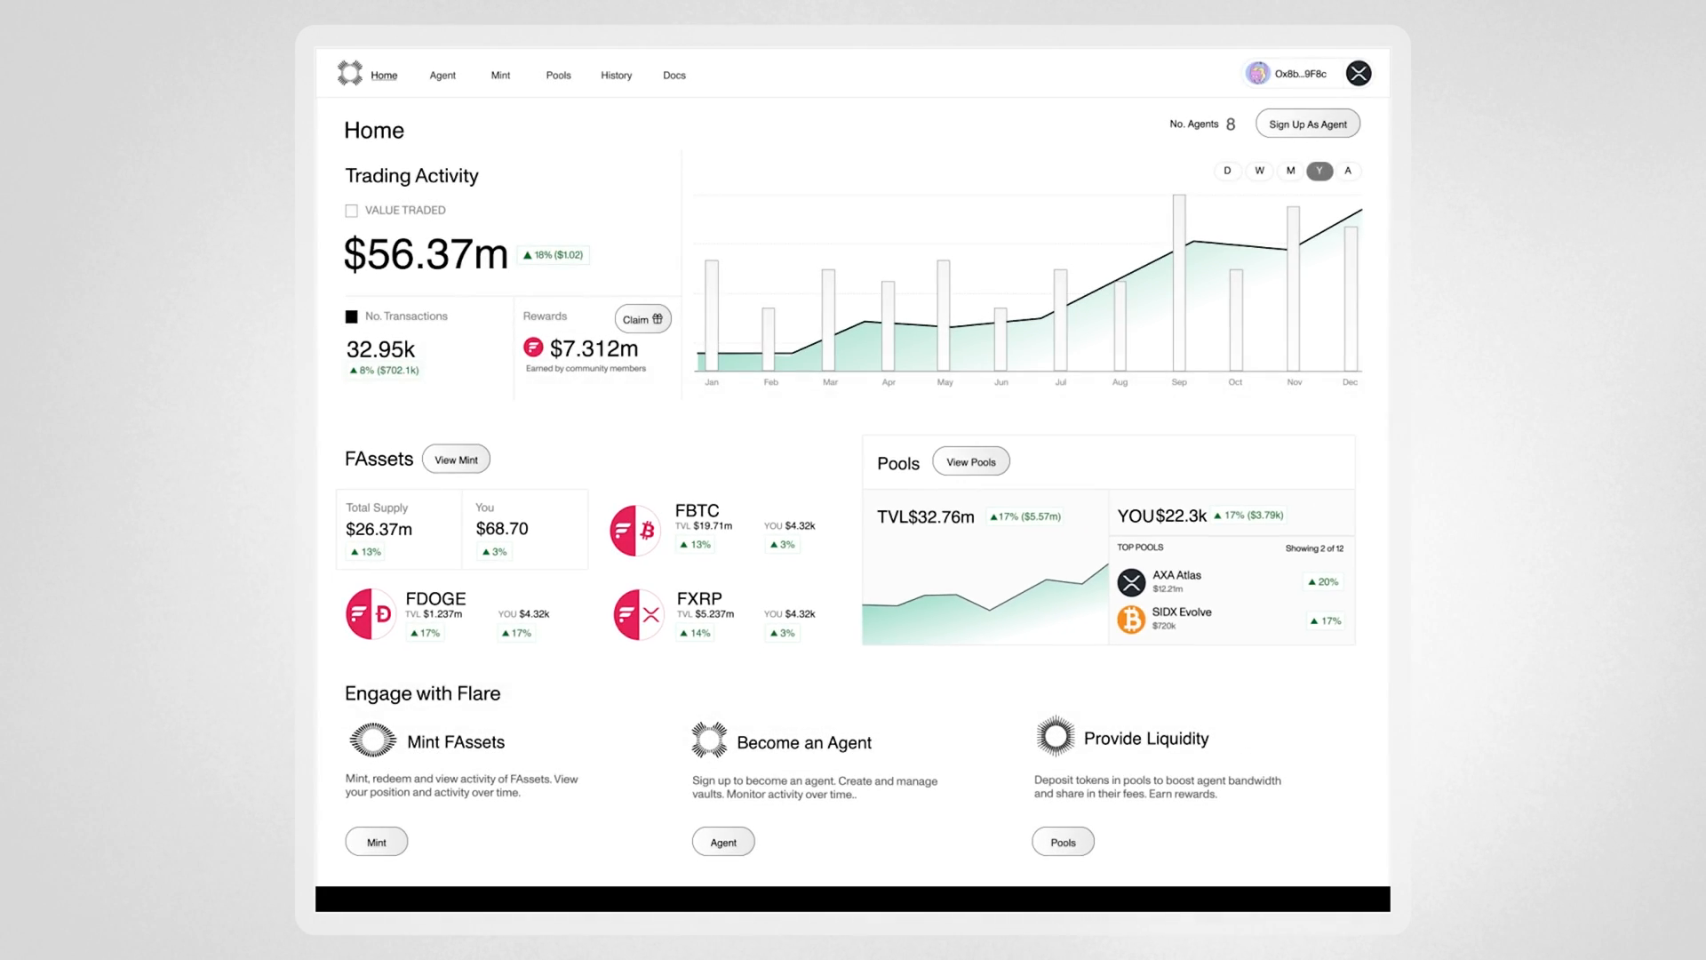
Go to the Mint page listing agents with fees and capacity.
left_click(499, 74)
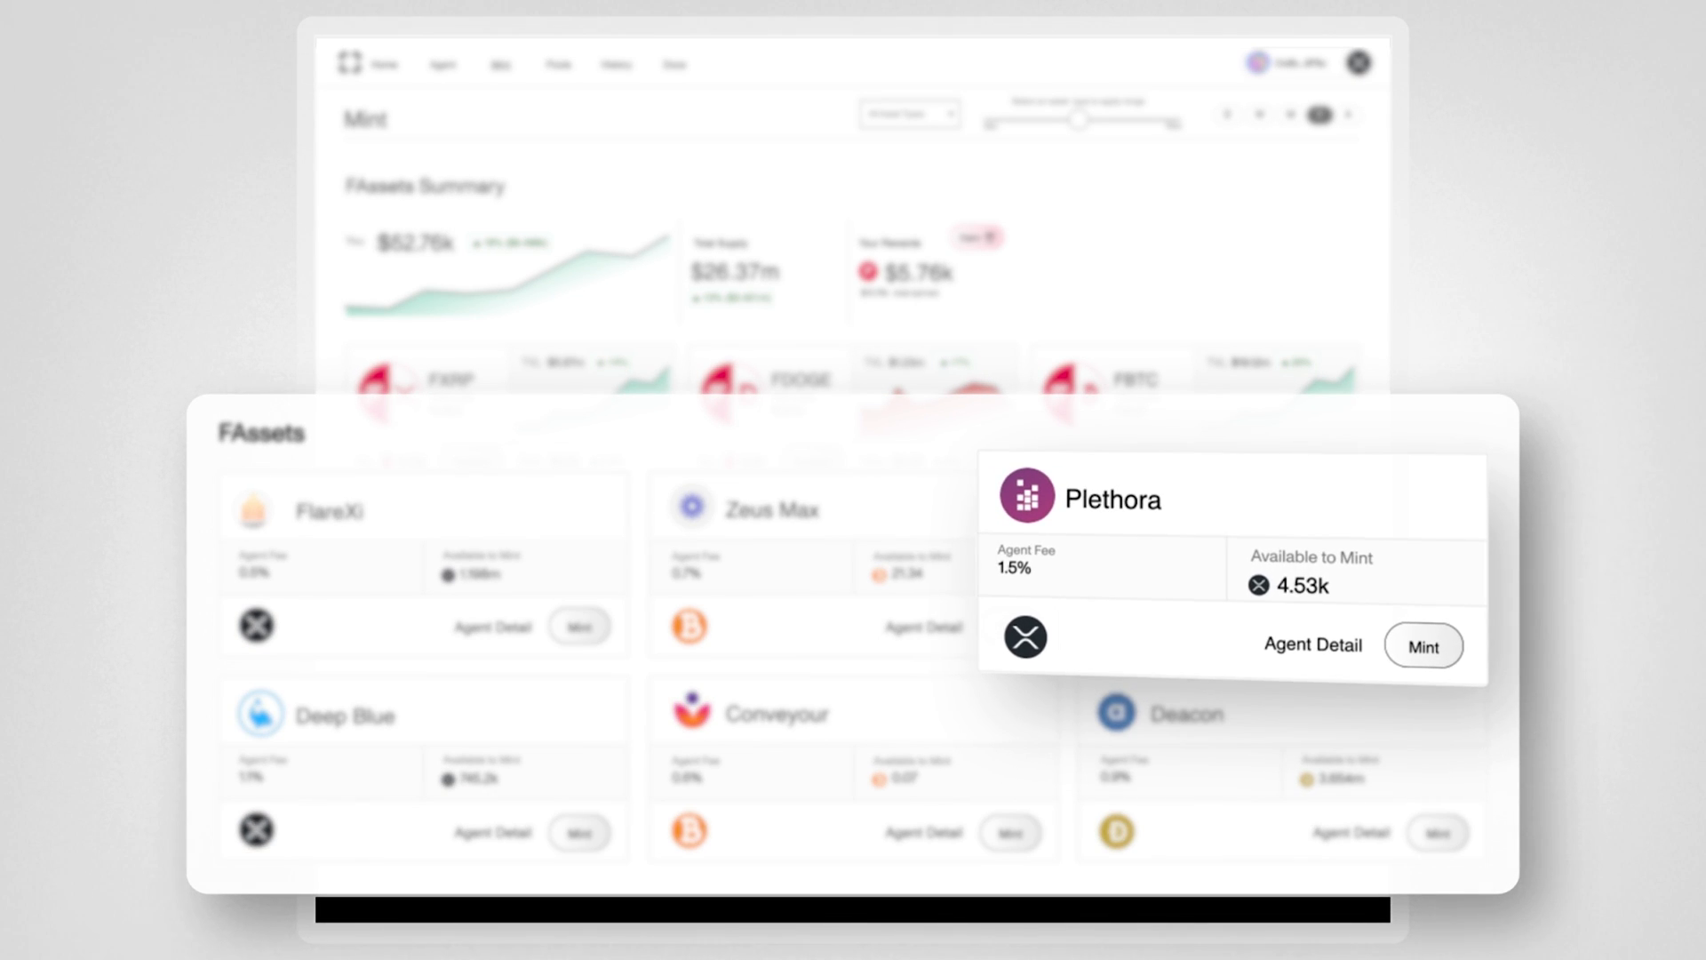
Show the Plethora agent's detail page with its fee, collateral and mint ratio.
left_click(1312, 644)
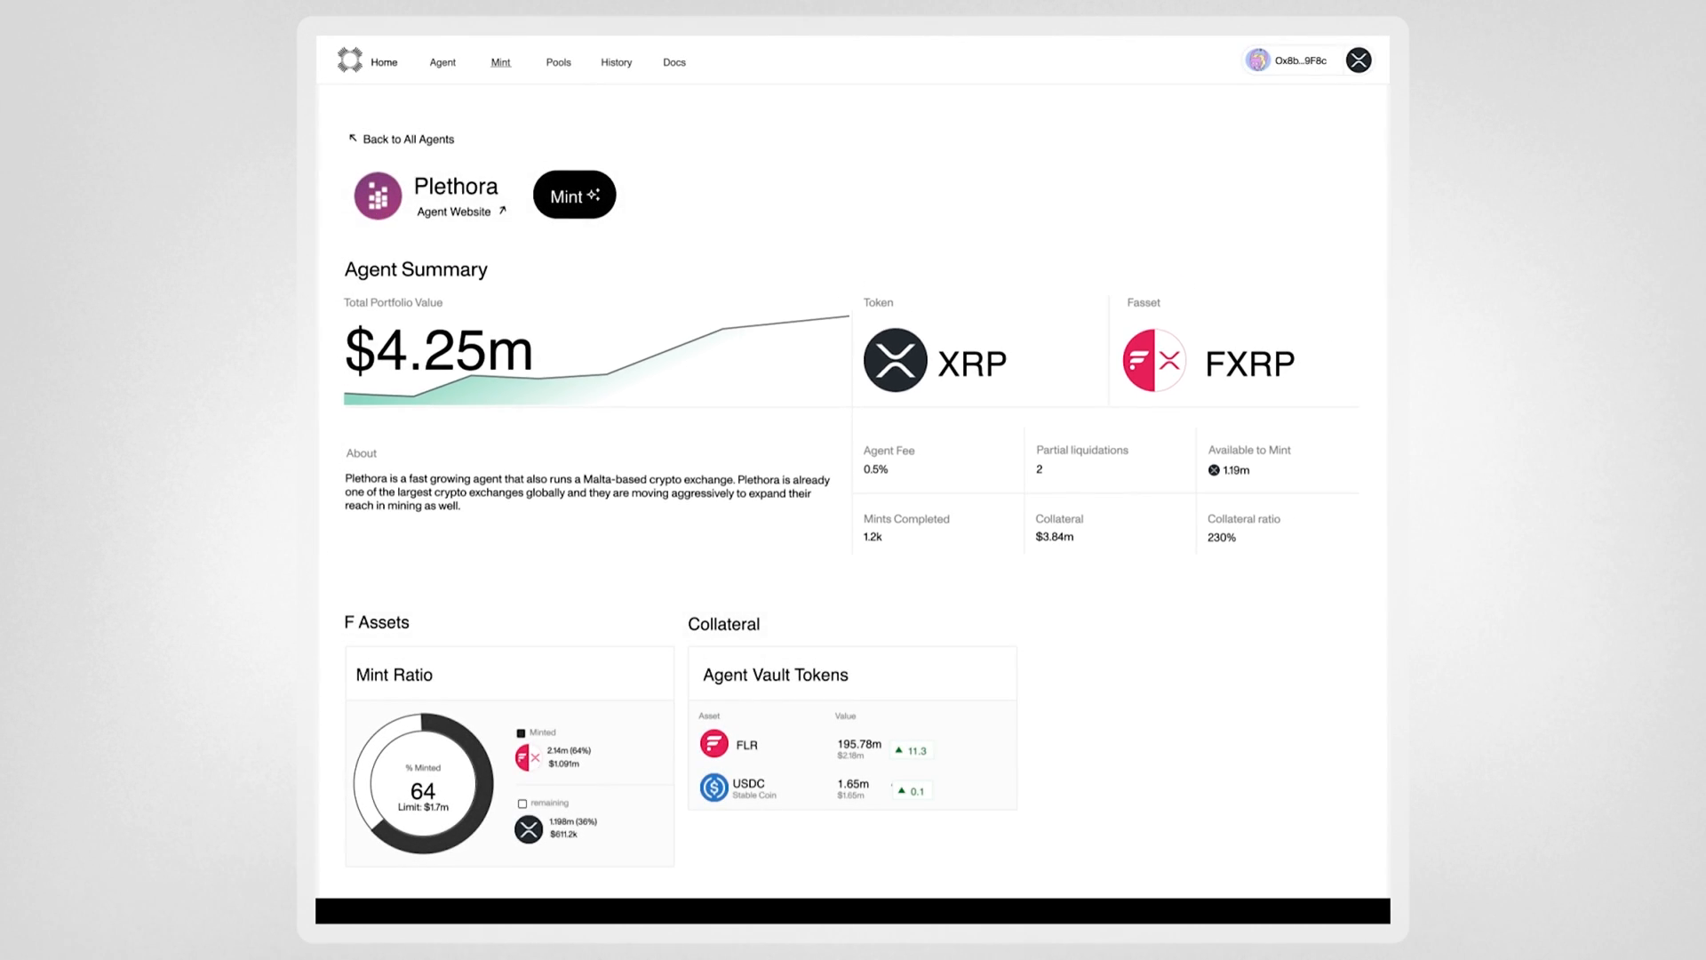
Initiate a mint of 850 XRP through the Plethora agent.
left_click(574, 195)
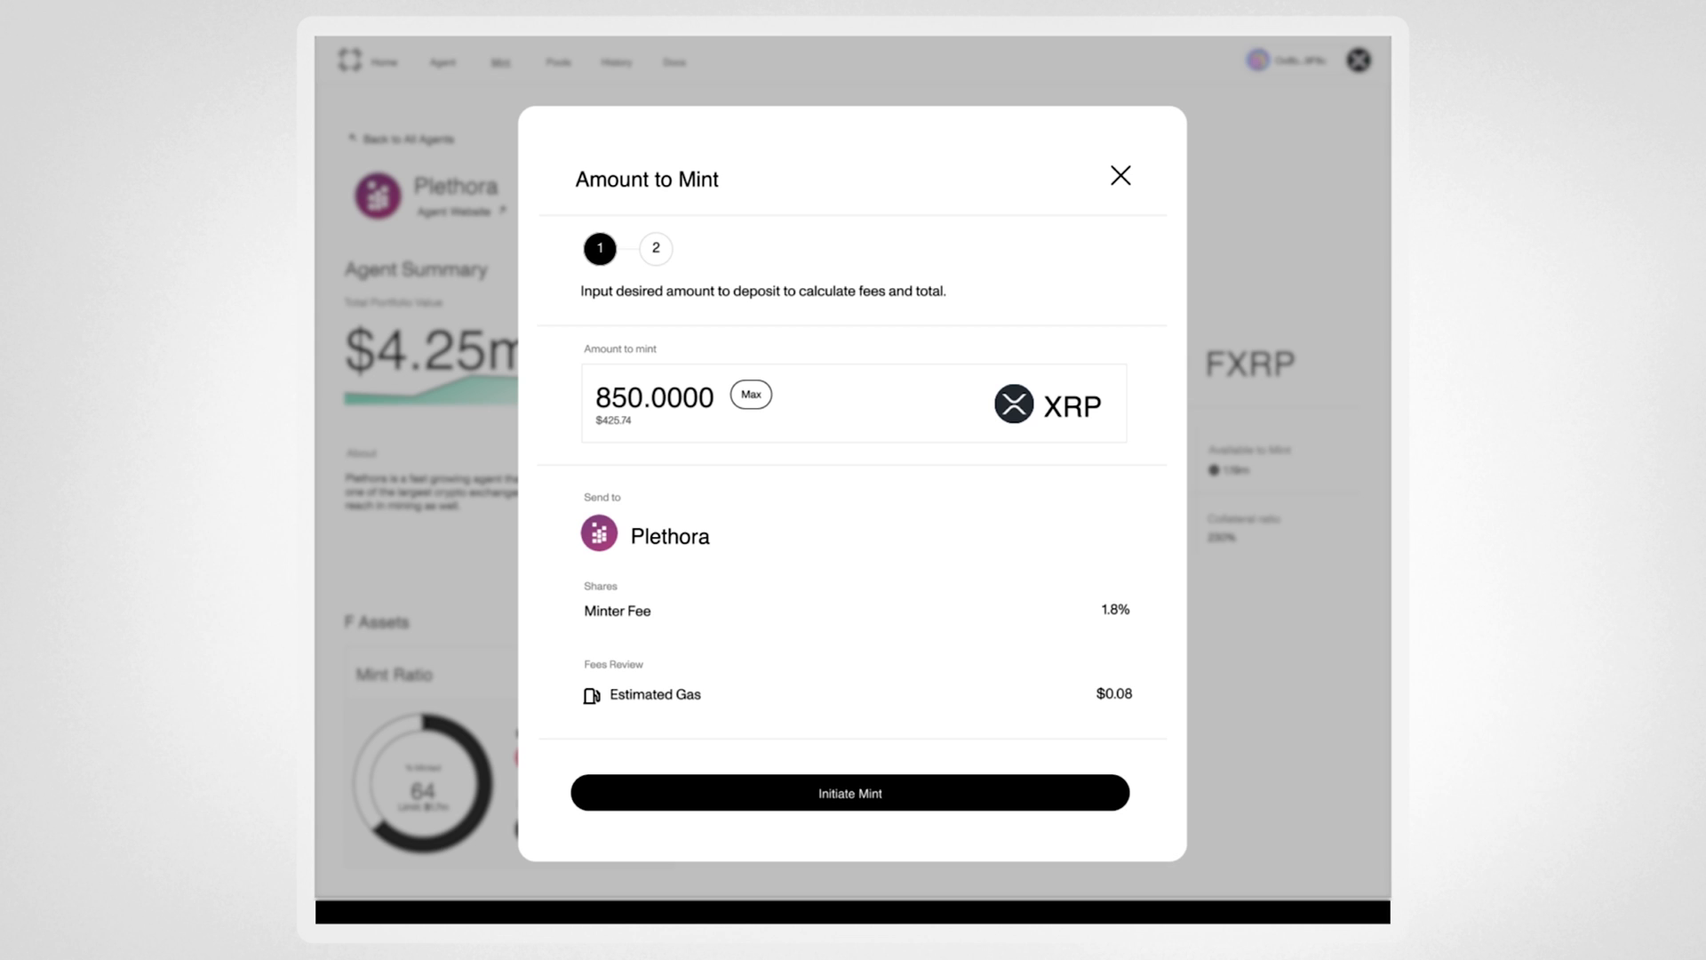
left_click(850, 792)
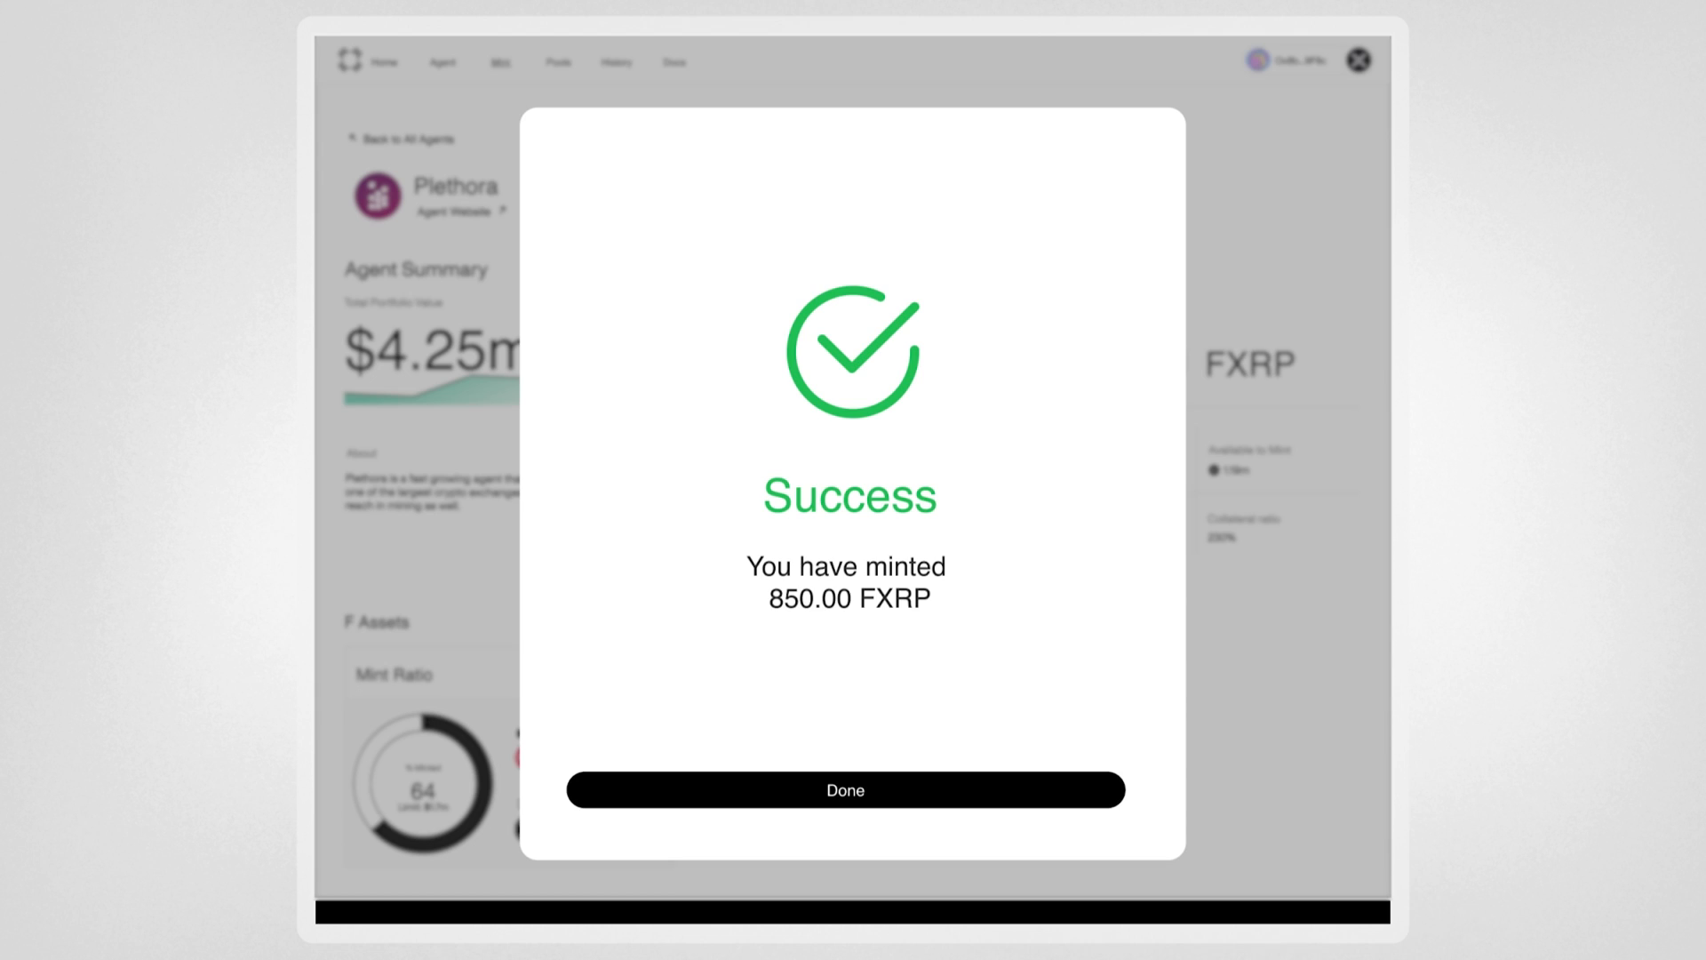
Dismiss the successful mint confirmation dialog.
left_click(844, 790)
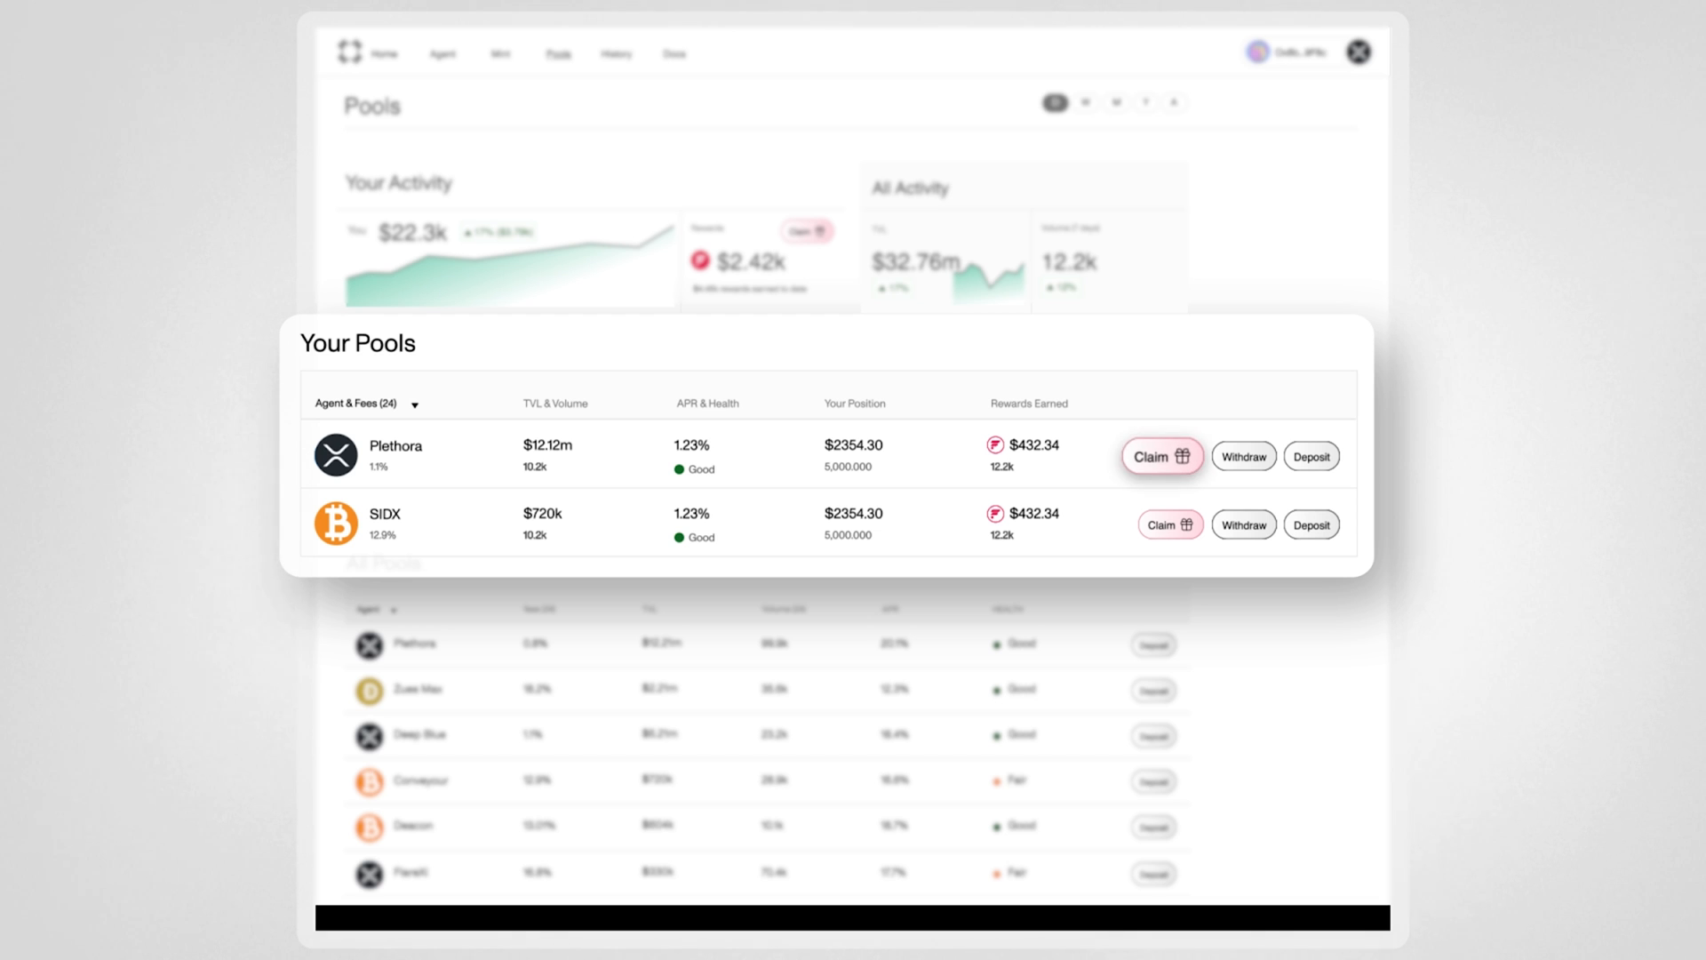
mouse_move(1242, 455)
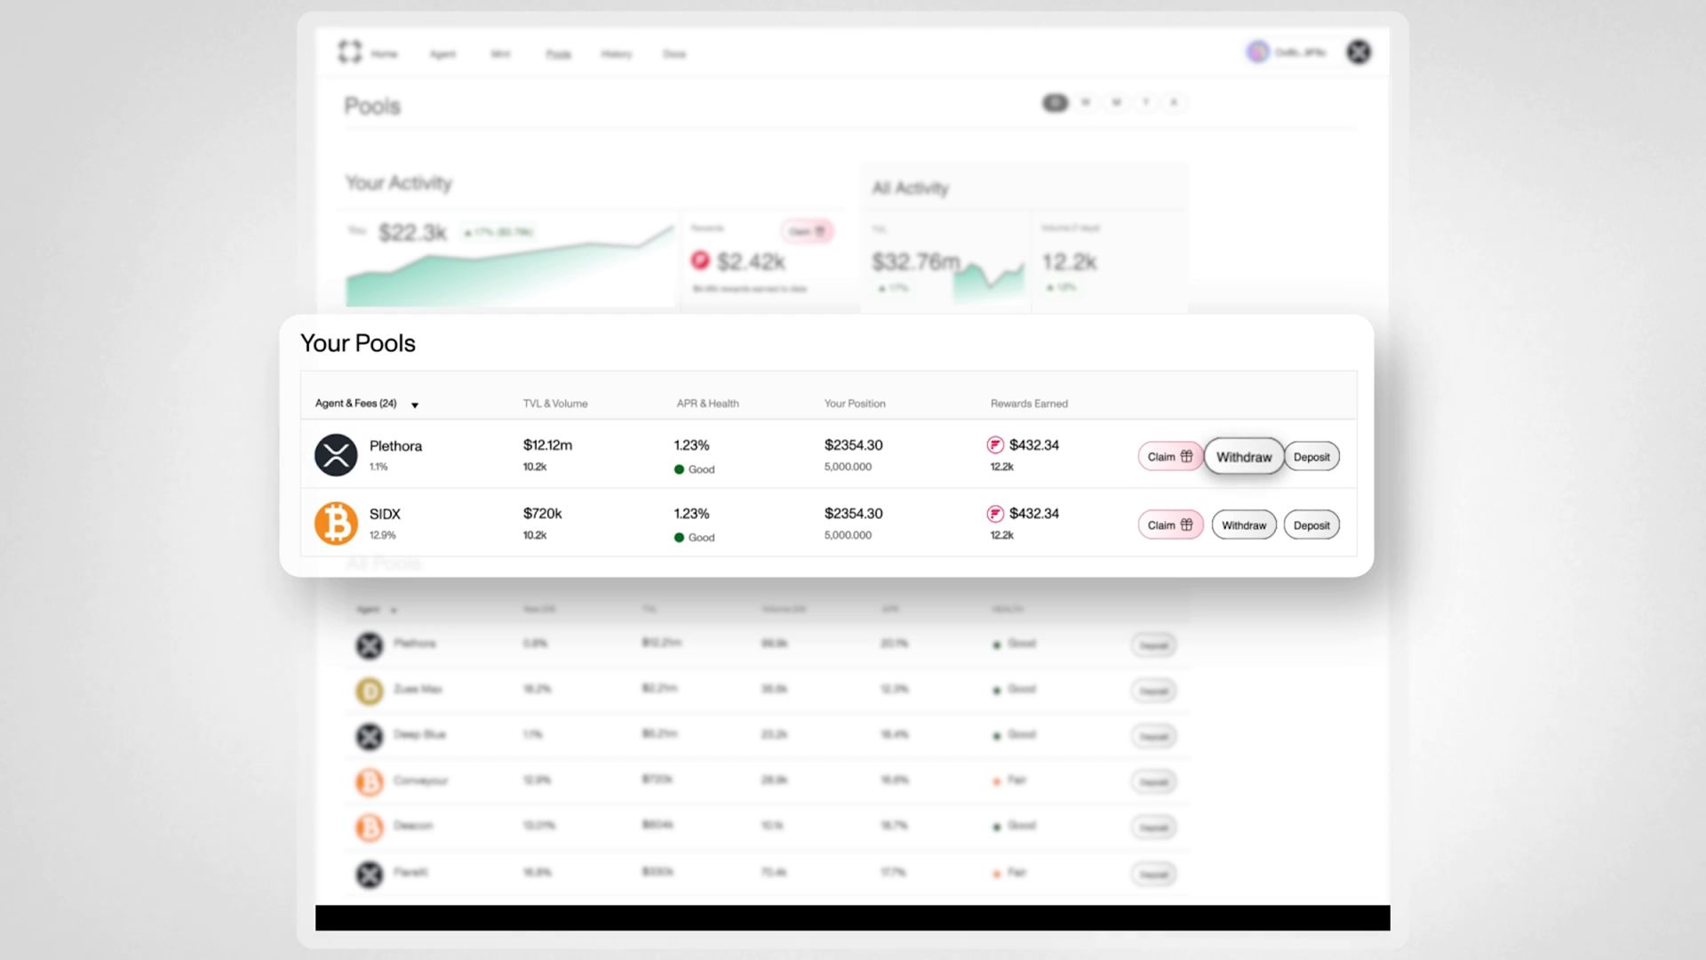
mouse_move(1318, 455)
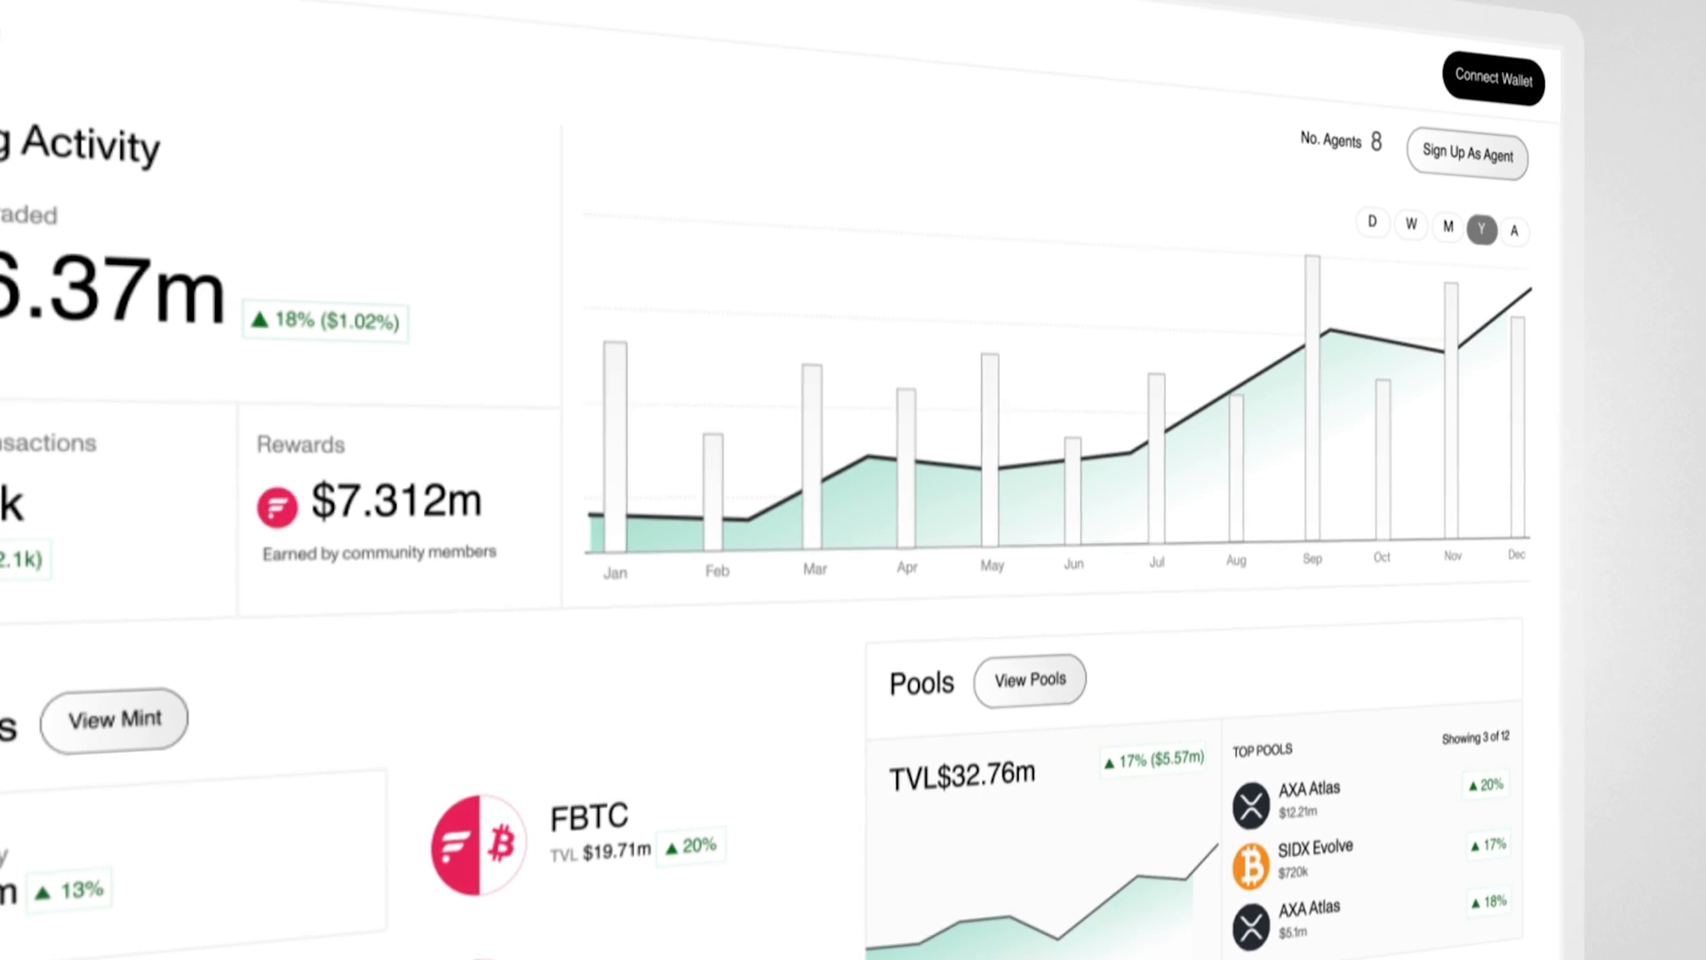
scroll("down", 3)
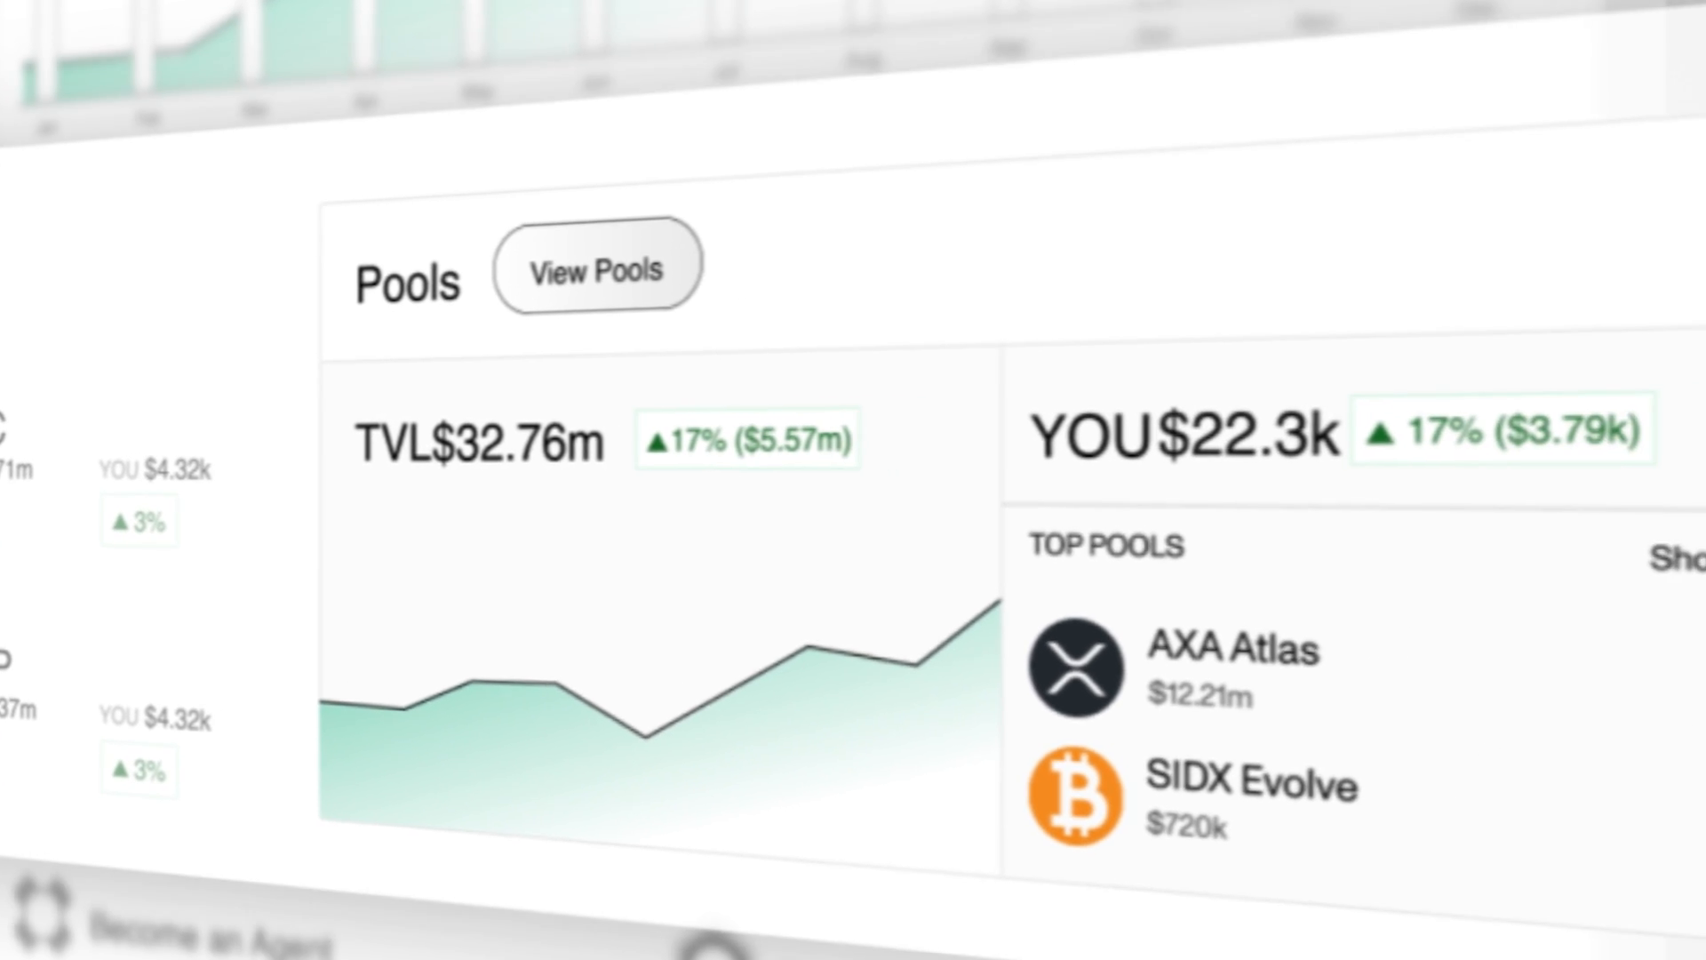
left_click(596, 266)
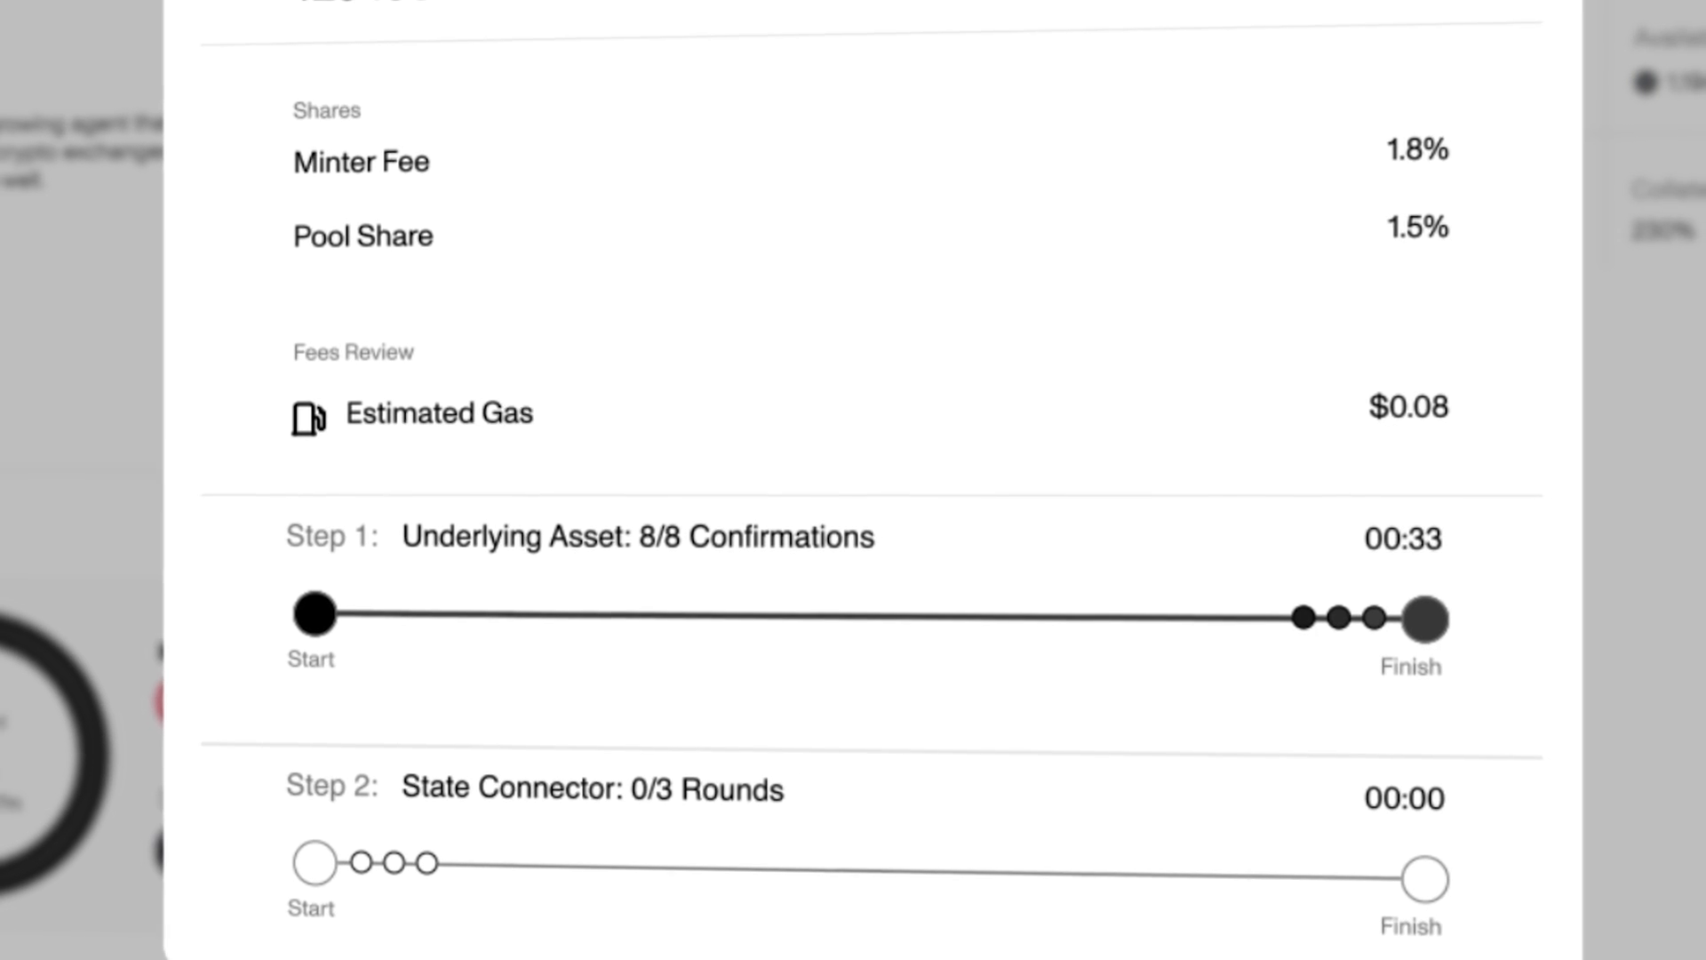